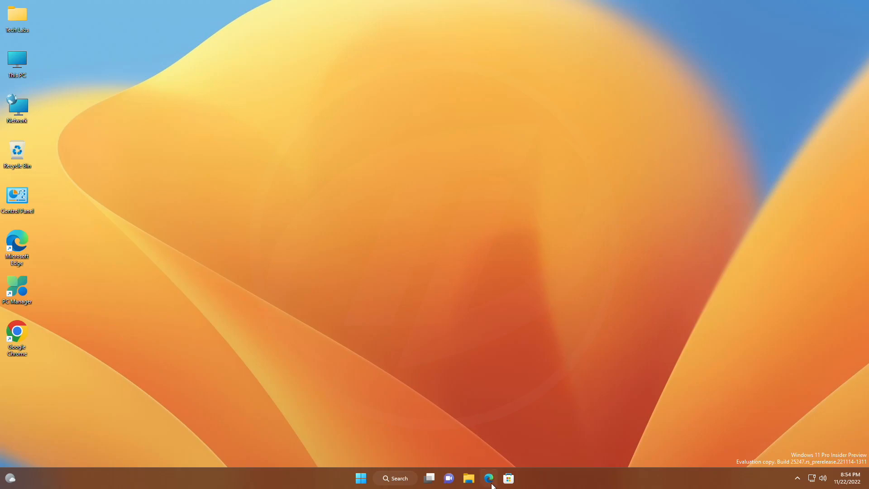
Download ViVeTool-v0.3.2.zip from the ViVe GitHub releases page in Edge
{"action": "left_click", "coordinate": [489, 478]}
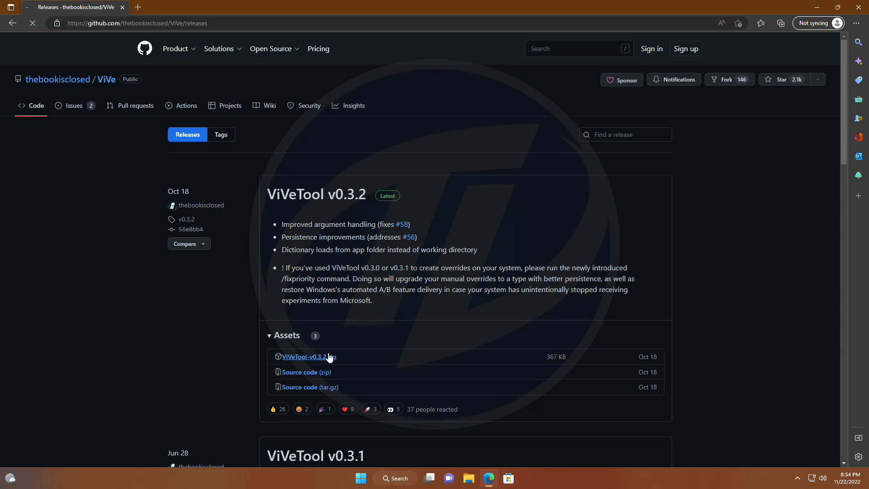
{"action": "left_click", "coordinate": [308, 356]}
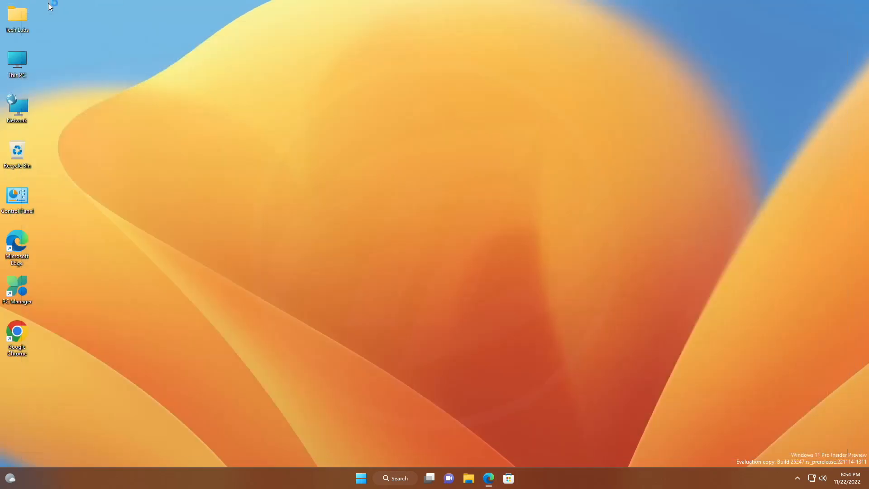
Extract ViVeTool-v0.3.2.zip from Downloads into C:\Windows\System32, replacing files with admin permission
{"action": "left_click", "coordinate": [469, 478]}
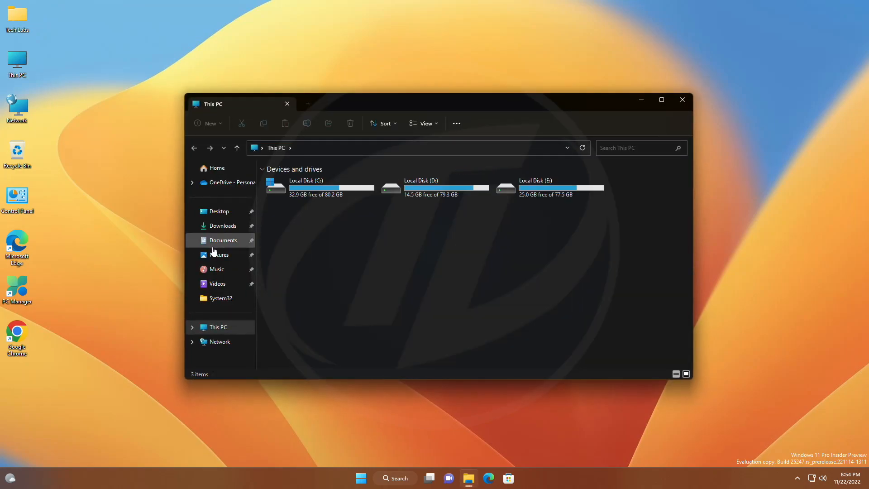
{"action": "right_click", "coordinate": [291, 193]}
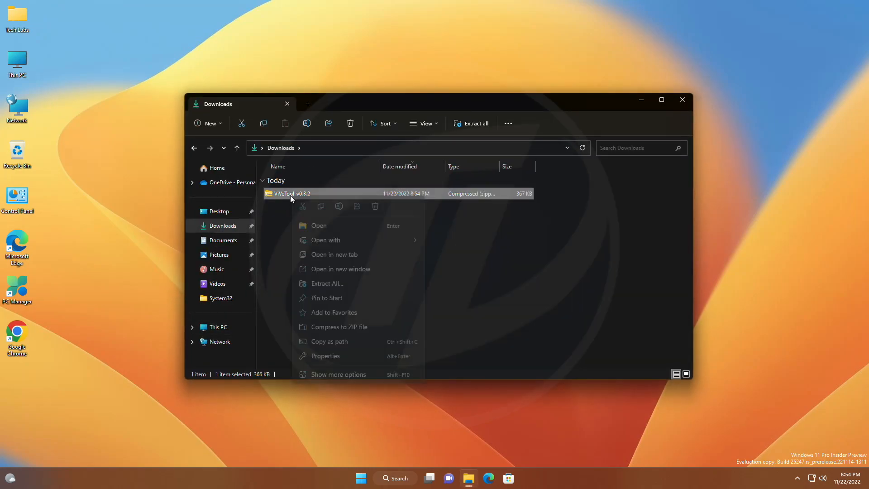
{"action": "left_click", "coordinate": [327, 283]}
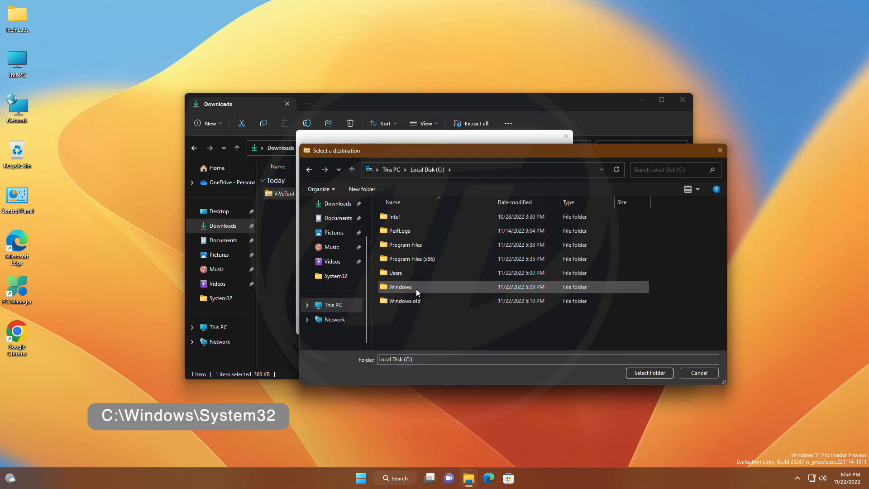
{"action": "double_click", "coordinate": [399, 286]}
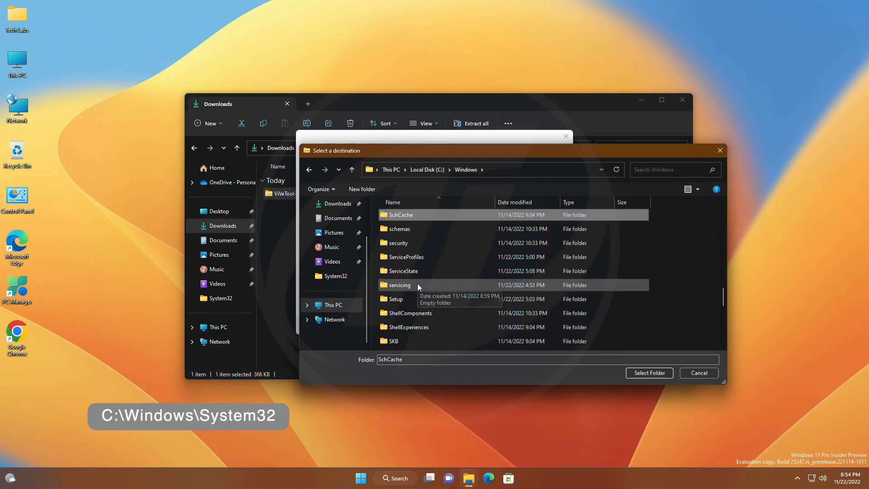
{"action": "scroll", "scroll_direction": "down", "scroll_amount": 3}
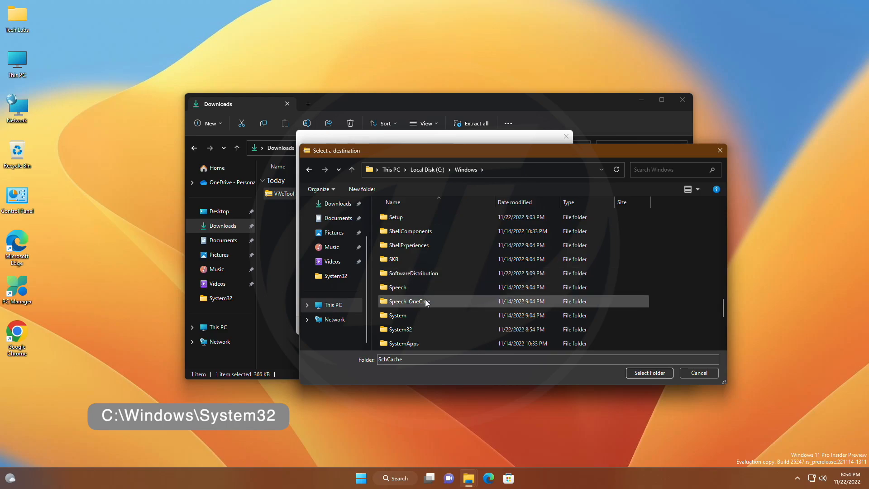
{"action": "left_click", "coordinate": [649, 373]}
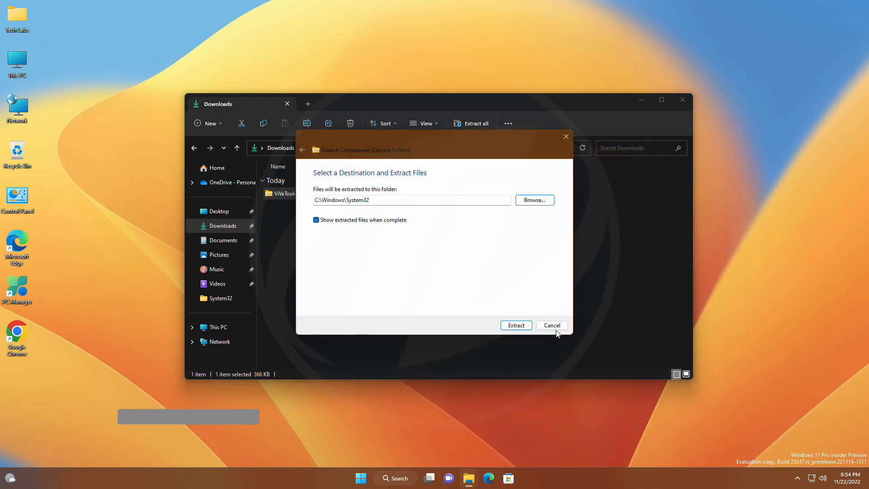
{"action": "left_click", "coordinate": [515, 325]}
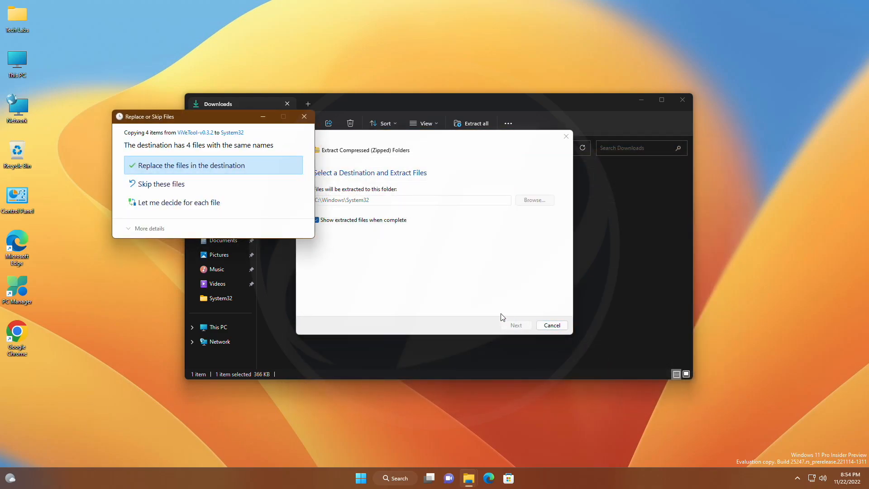
{"action": "left_click", "coordinate": [189, 165]}
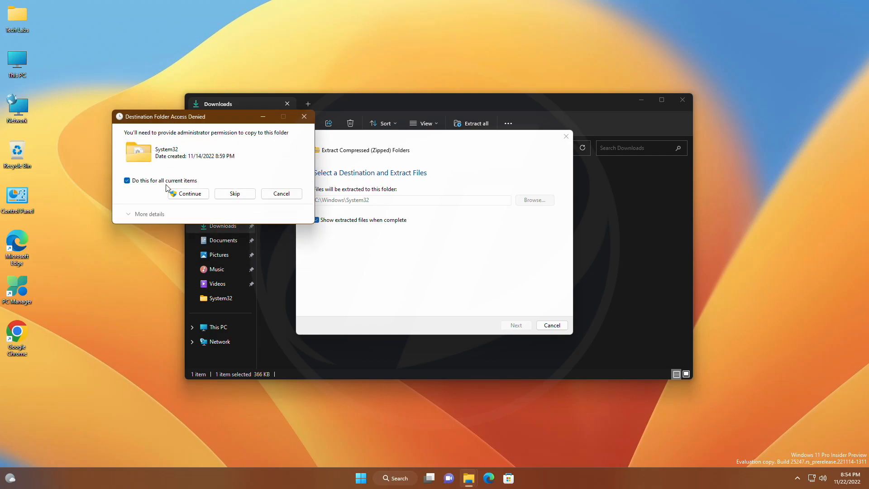
{"action": "left_click", "coordinate": [187, 194]}
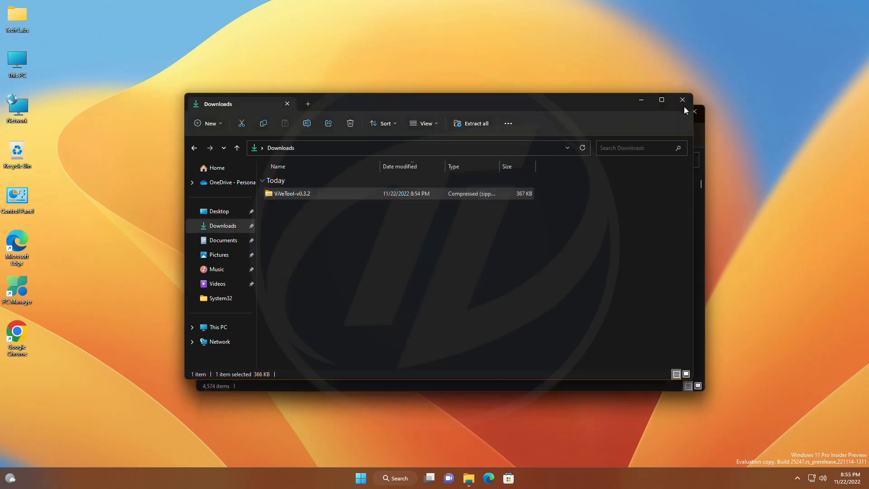
Search 'cmd' in Start and run Command Prompt as administrator, approving UAC
{"action": "left_click", "coordinate": [361, 478]}
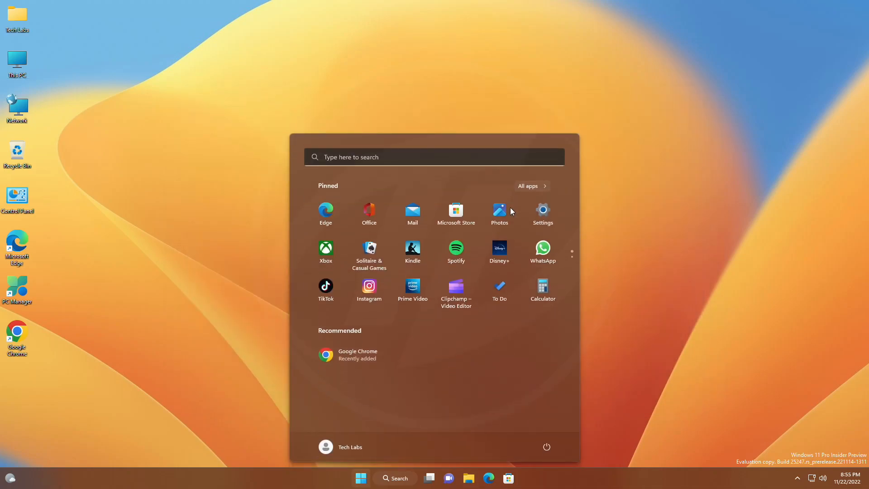
{"action": "type", "text": "cmd"}
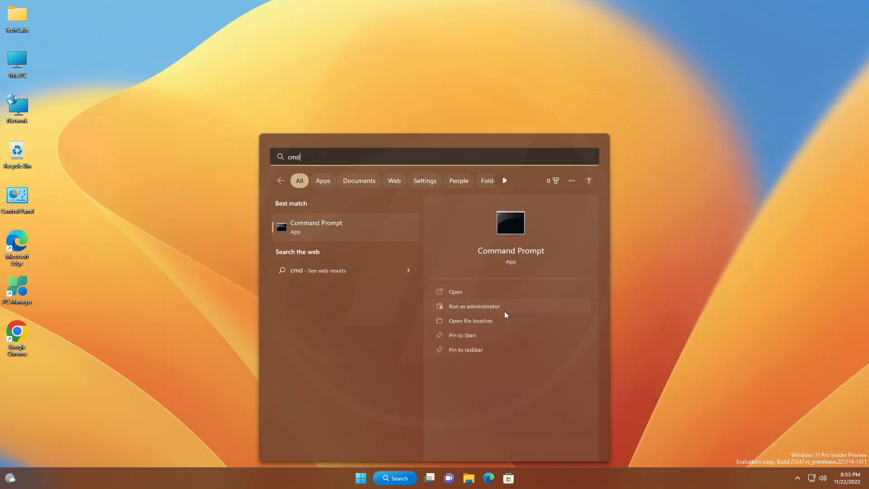
{"action": "left_click", "coordinate": [472, 306]}
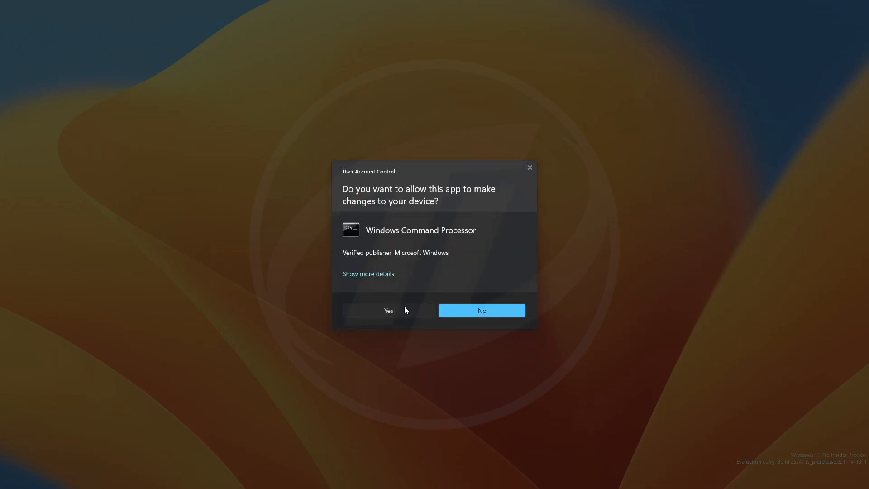
{"action": "left_click", "coordinate": [388, 310]}
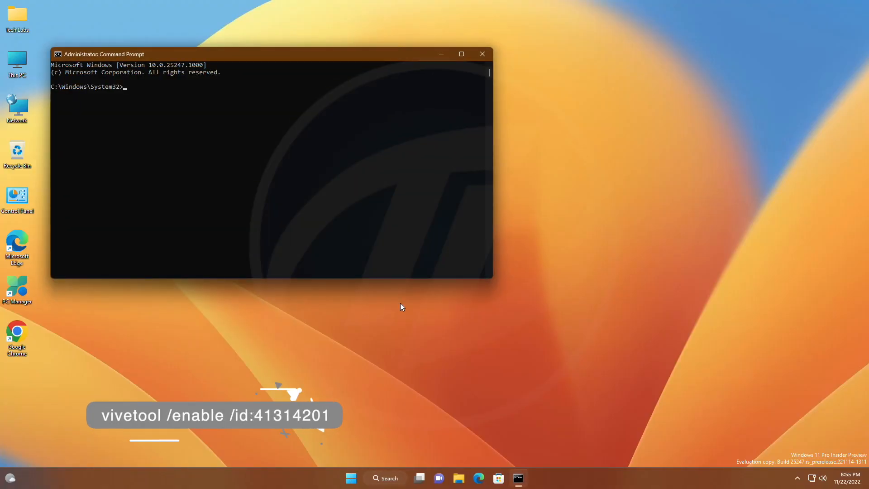
Run 'vivetool /enable /id:41314201' in Command Prompt, then close the window
{"action": "type", "text": "vivetool /enable /i"}
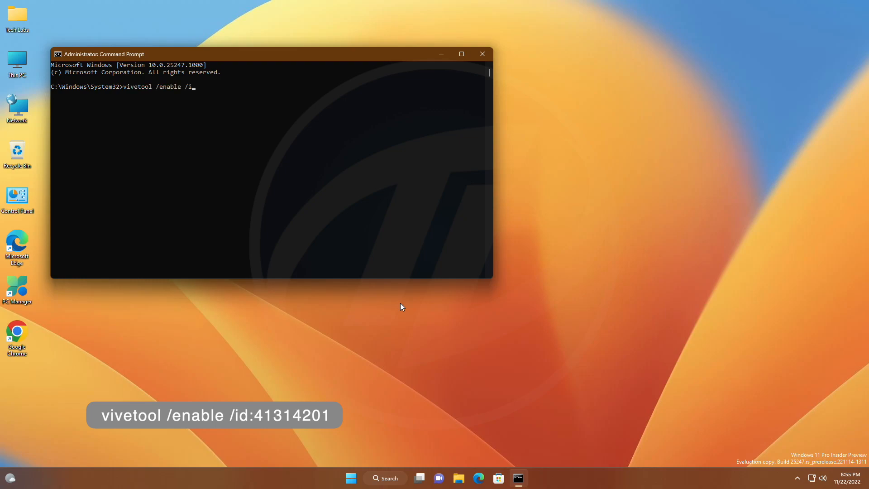
{"action": "type", "text": "d:"}
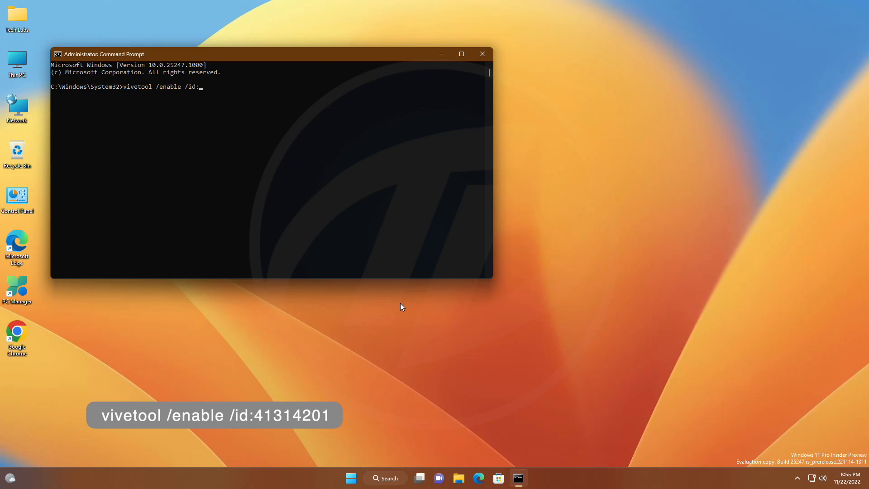
{"action": "type", "text": "41314201"}
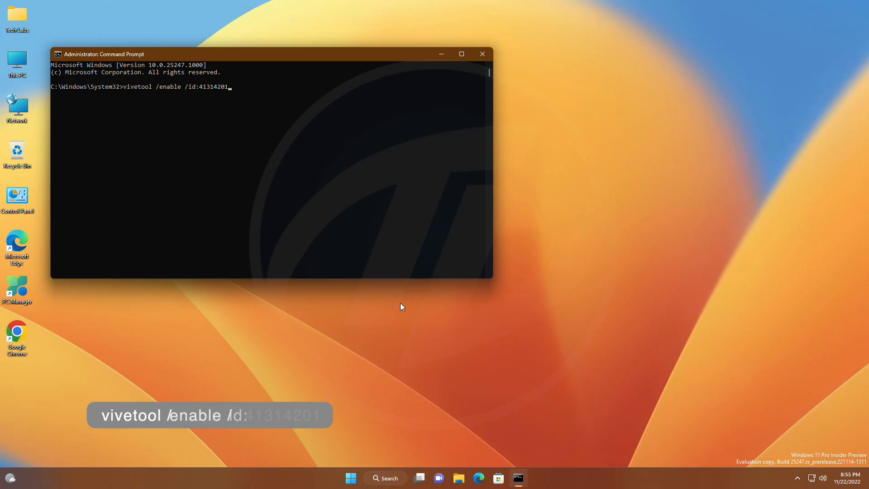
{"action": "key", "text": "Enter"}
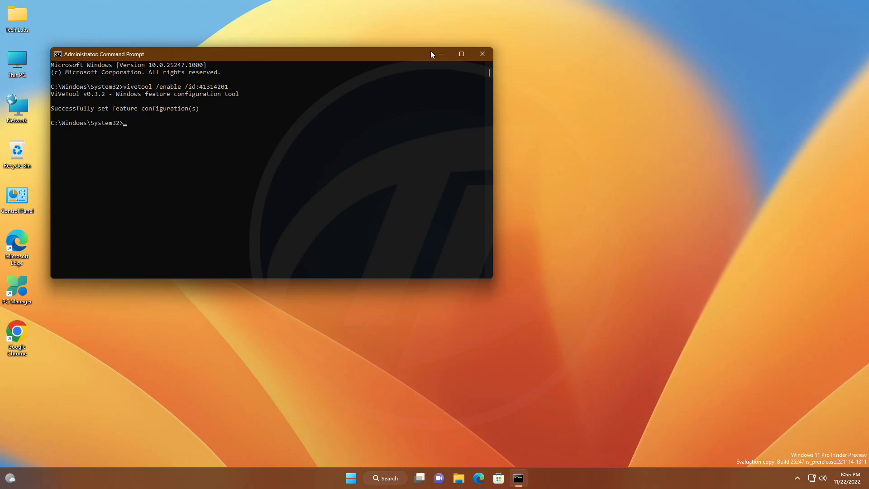
{"action": "left_click", "coordinate": [481, 54]}
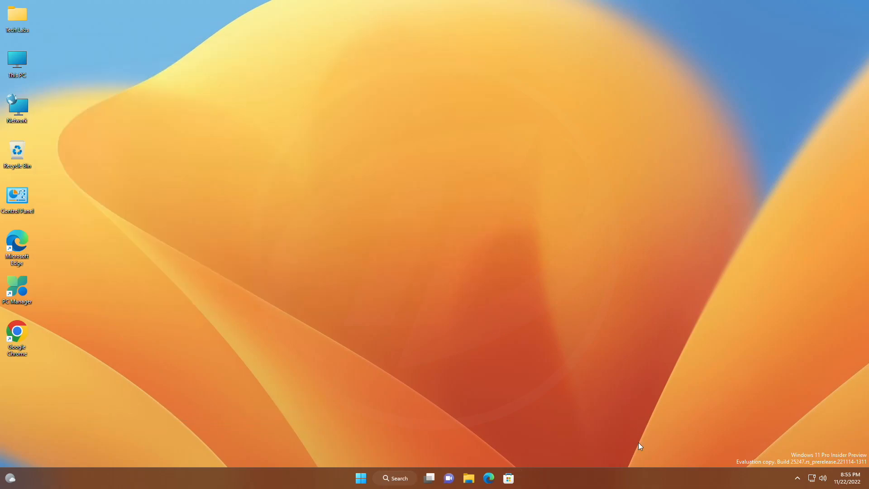
Restart Windows from Start's Power menu, dismiss notifications, and open the taskbar context menu
{"action": "left_click", "coordinate": [360, 478]}
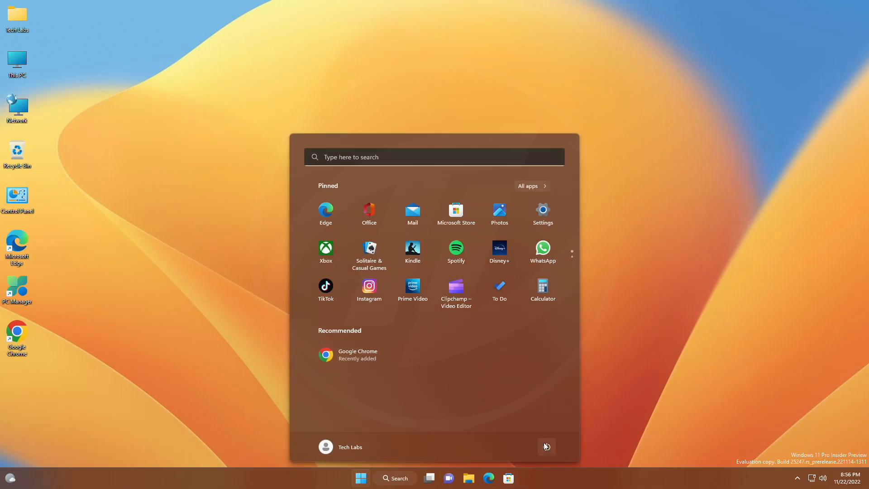
{"action": "left_click", "coordinate": [546, 447]}
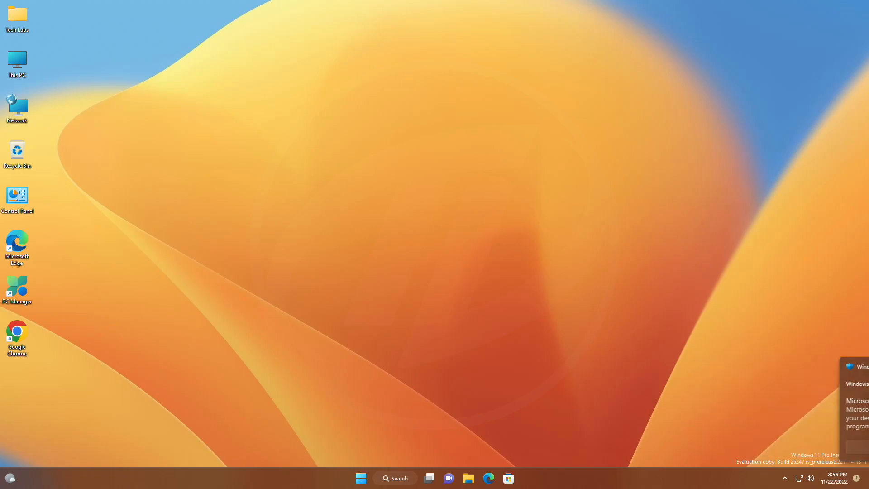
{"action": "left_click", "coordinate": [837, 474]}
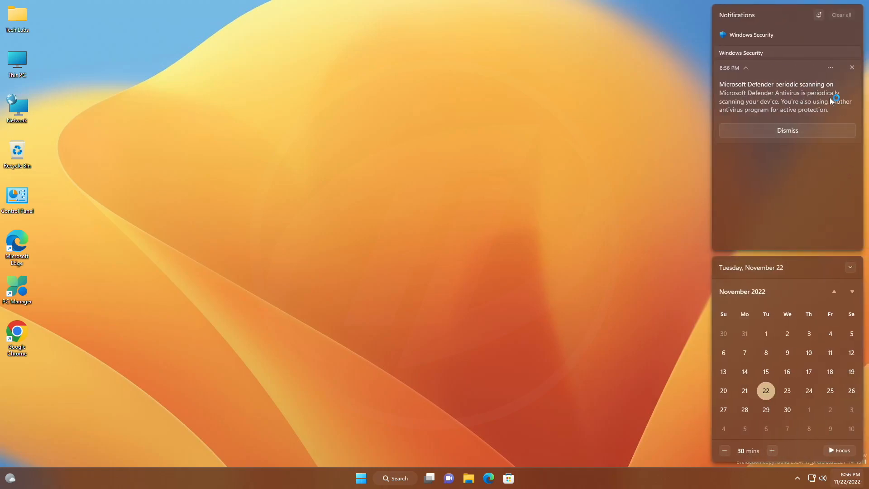
{"action": "left_click", "coordinate": [449, 233]}
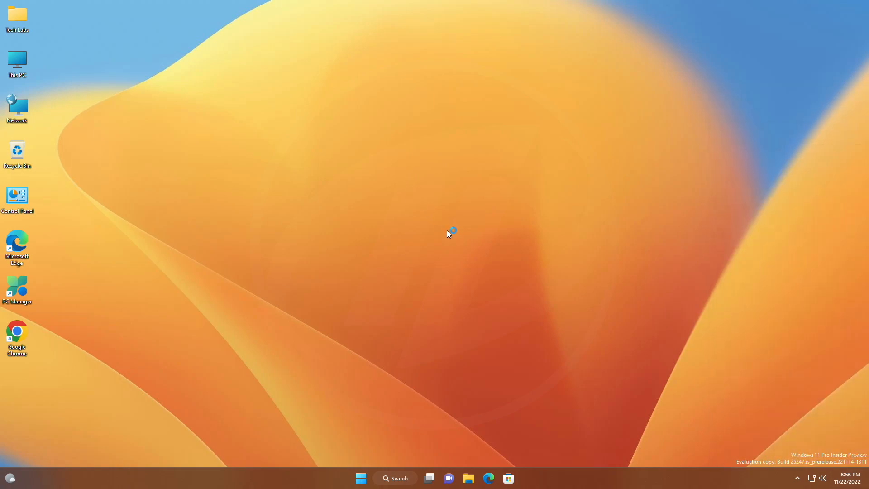
{"action": "right_click", "coordinate": [621, 478]}
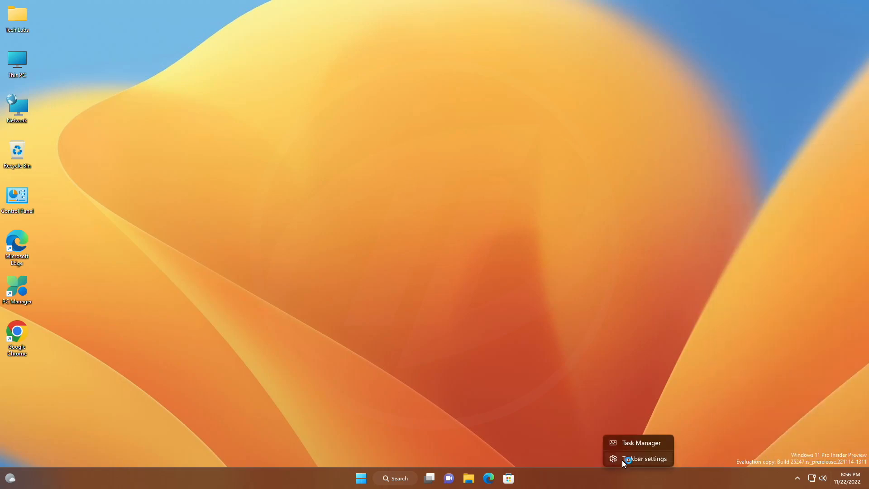
In Taskbar settings, tick 'Show seconds in system tray clock' under Taskbar behaviors
{"action": "left_click", "coordinate": [643, 458]}
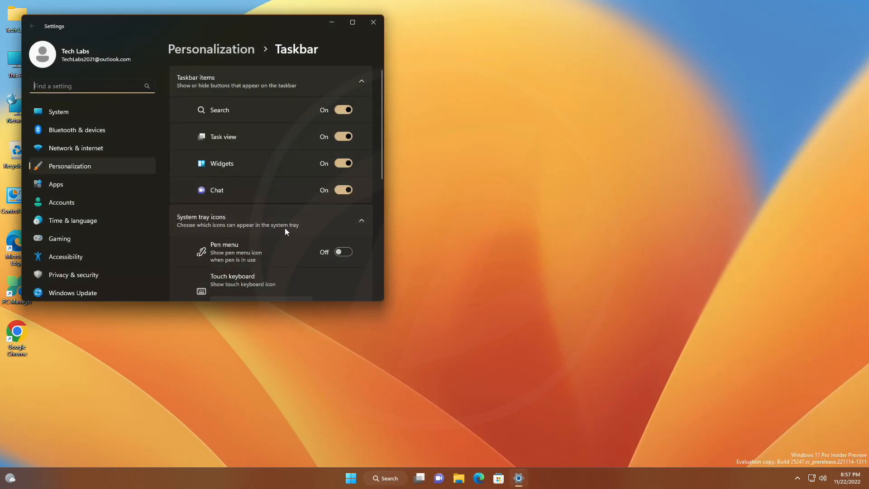
{"action": "scroll", "scroll_direction": "down", "scroll_amount": 3}
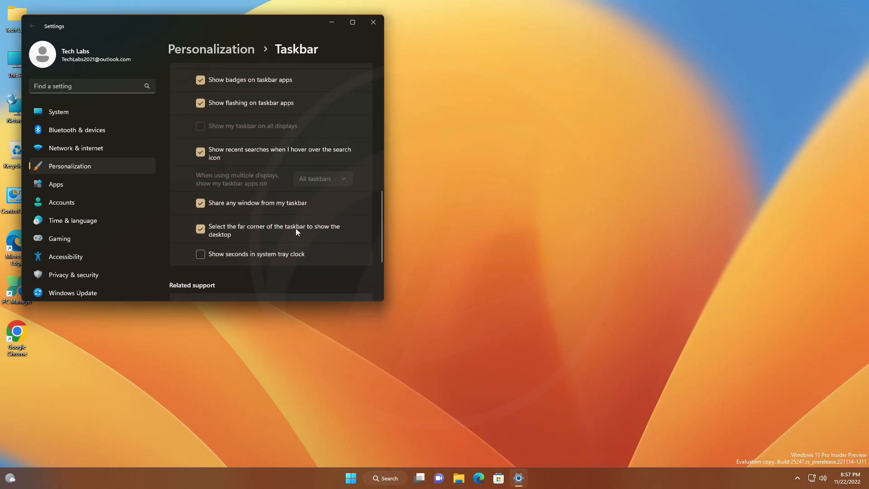
{"action": "left_click", "coordinate": [201, 254]}
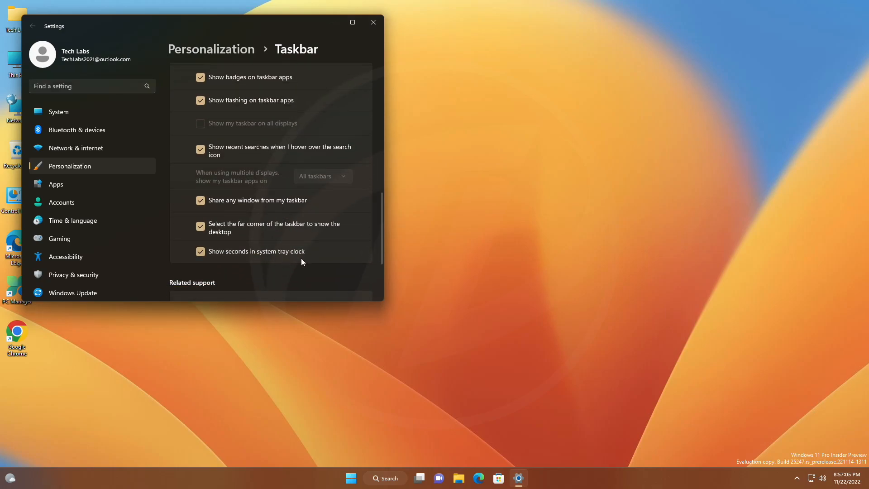